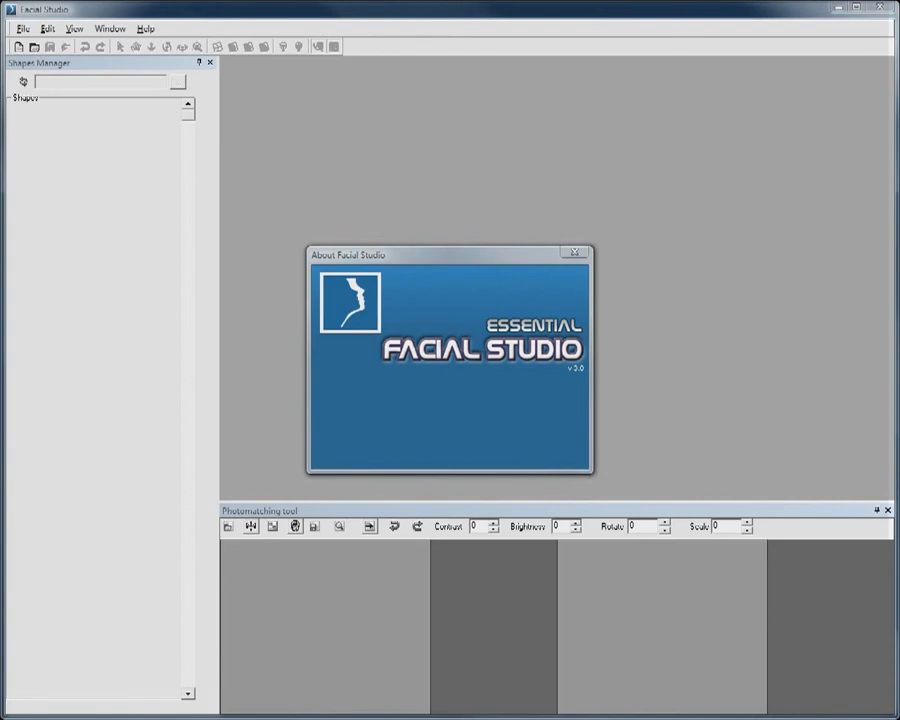
{"action": "mouse_move", "coordinate": [685, 368]}
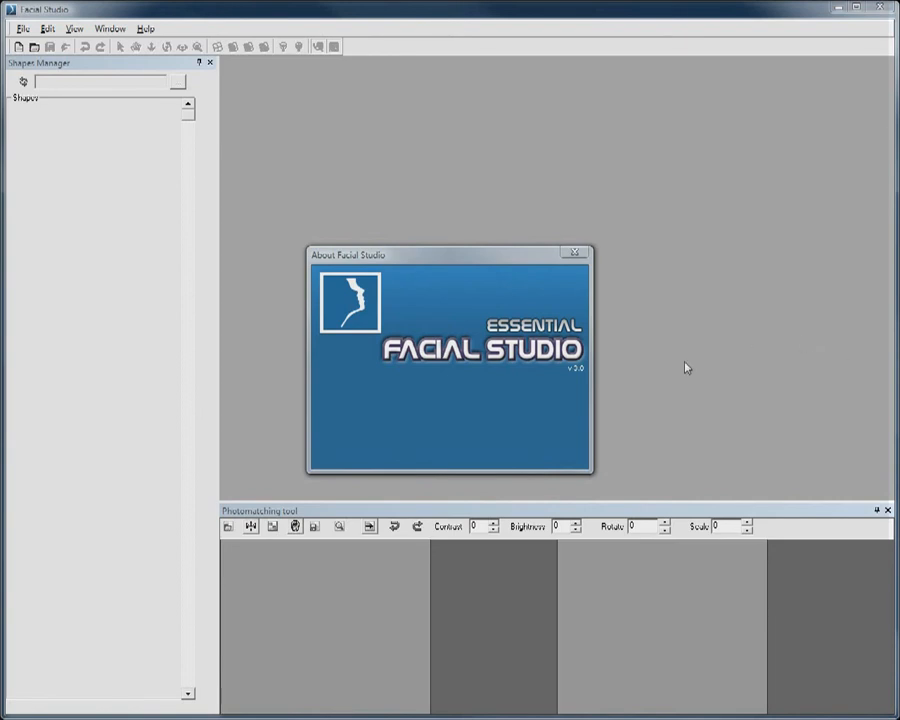
- Dismiss the About Facial Studio splash screen
{"action": "left_click", "coordinate": [572, 251]}
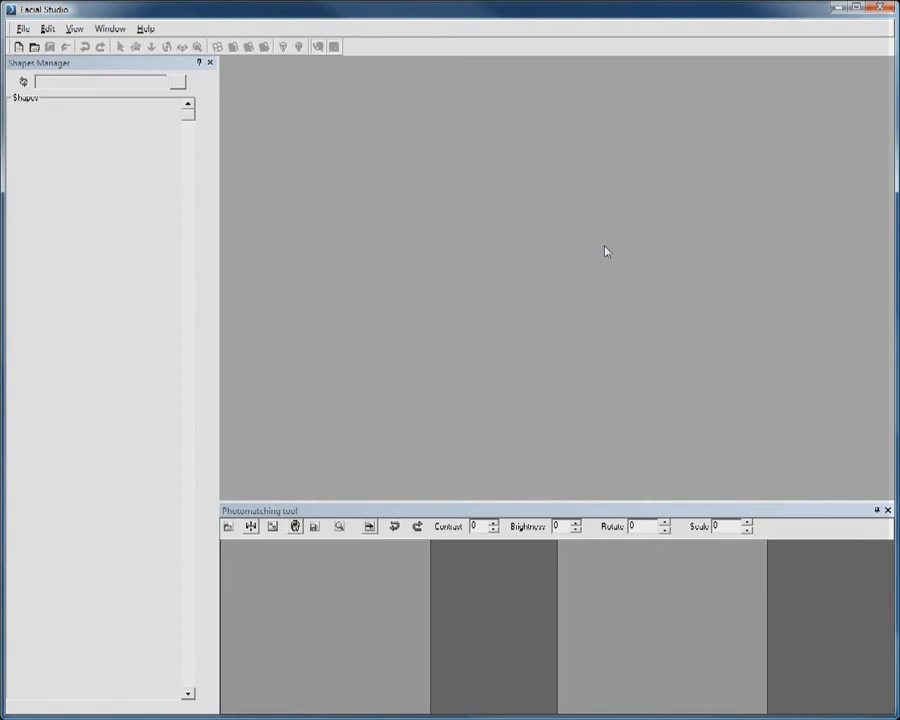
{"action": "mouse_move", "coordinate": [482, 256]}
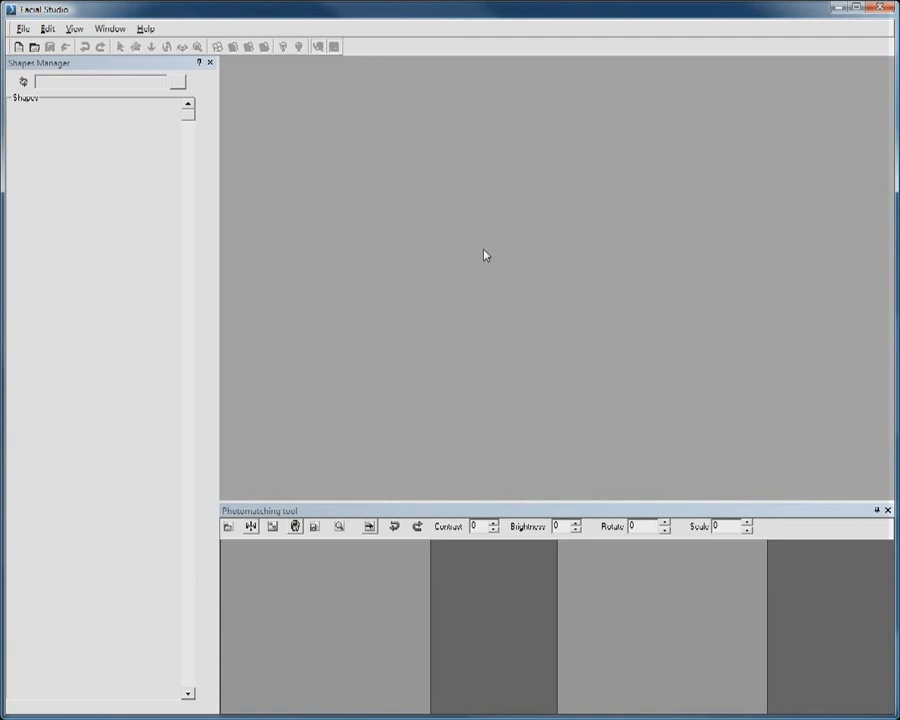
{"action": "mouse_move", "coordinate": [447, 270]}
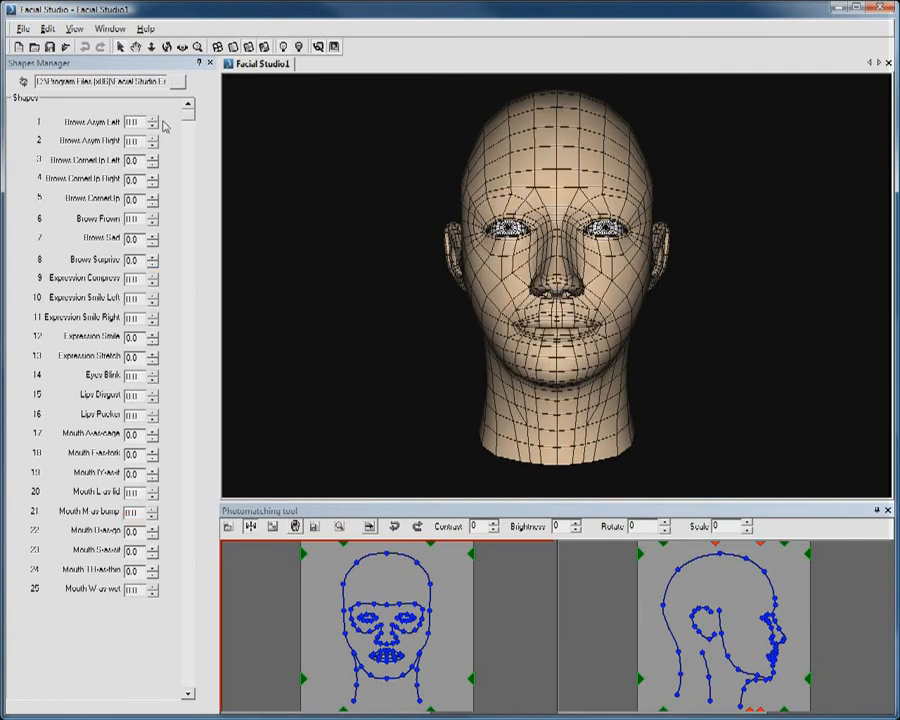
{"action": "left_click", "coordinate": [27, 29]}
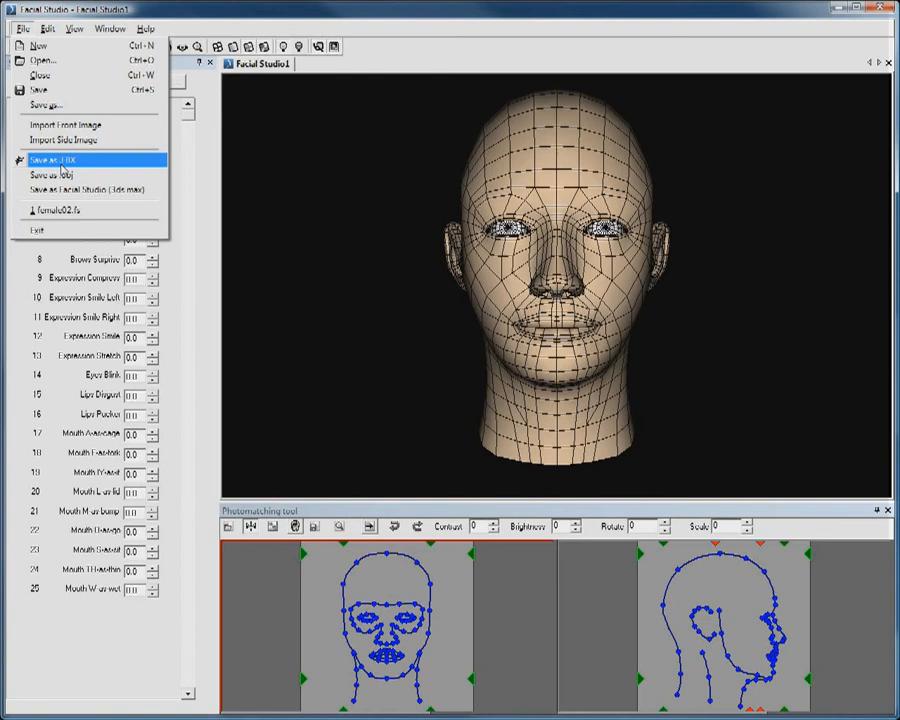
{"action": "left_click", "coordinate": [60, 159]}
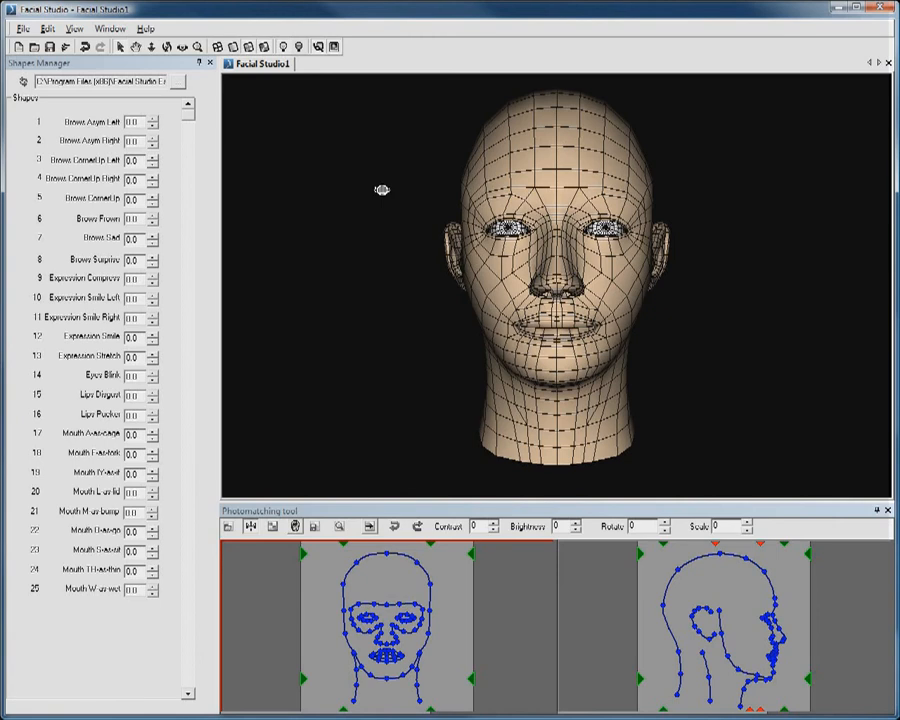
{"action": "mouse_move", "coordinate": [331, 148]}
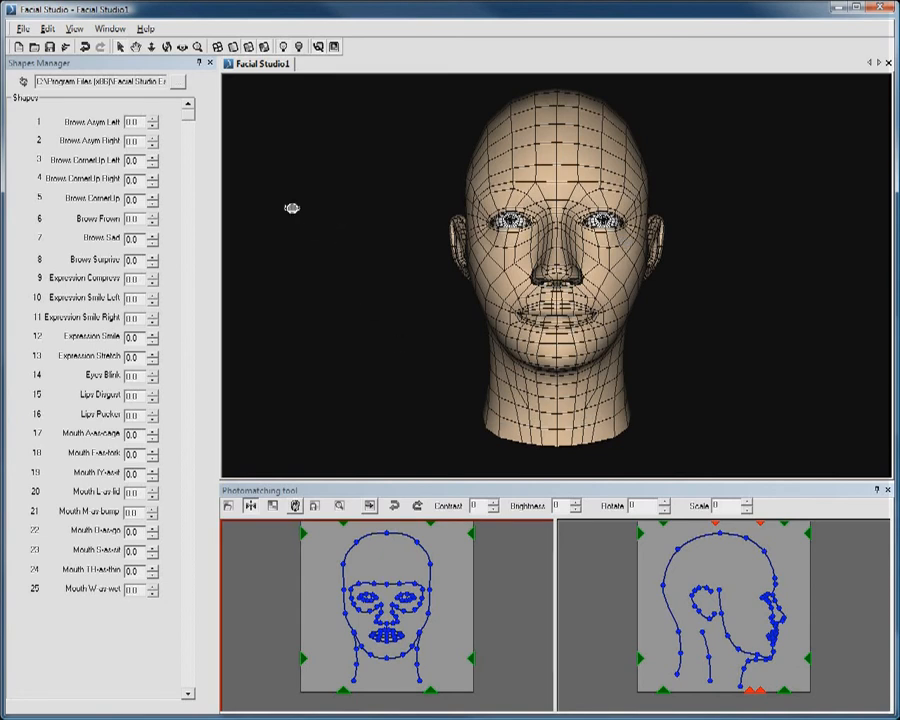
- Import Punk_Front.jpg as the front matching image
{"action": "left_click", "coordinate": [16, 28]}
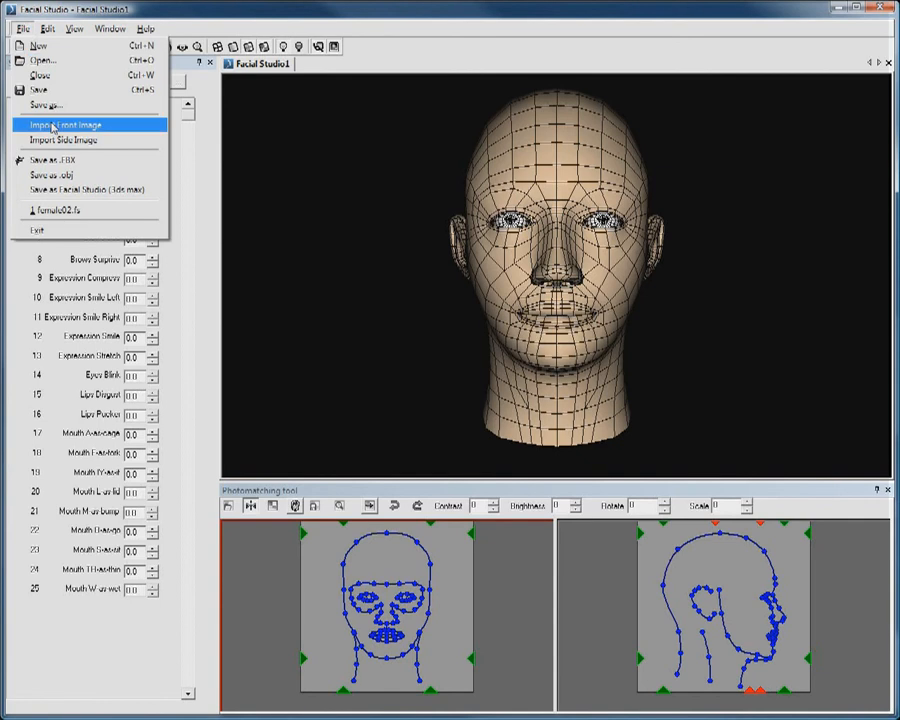
{"action": "left_click", "coordinate": [60, 124]}
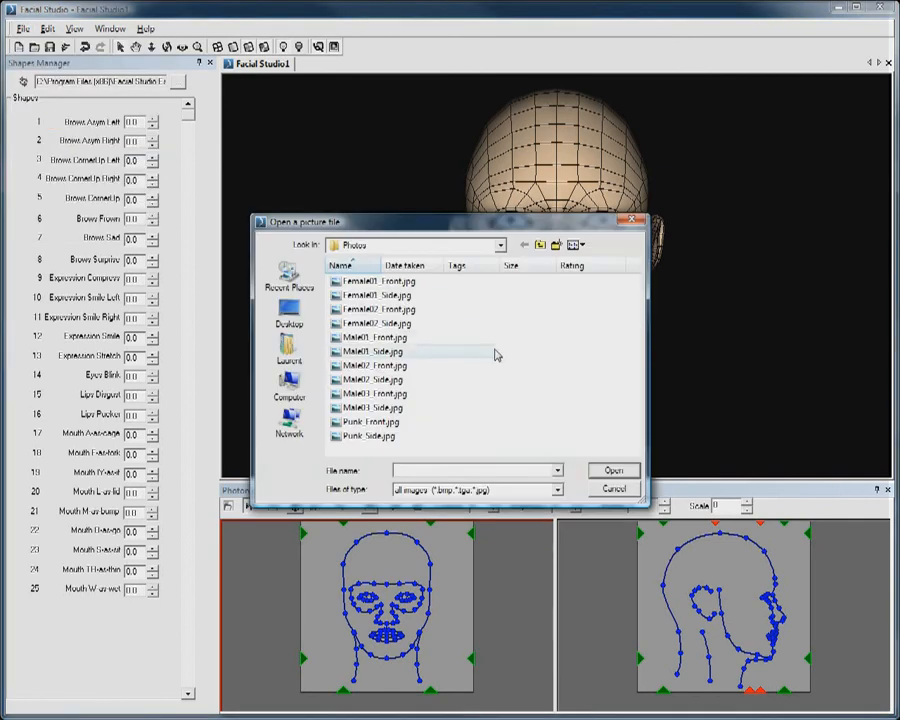
{"action": "left_click", "coordinate": [375, 351]}
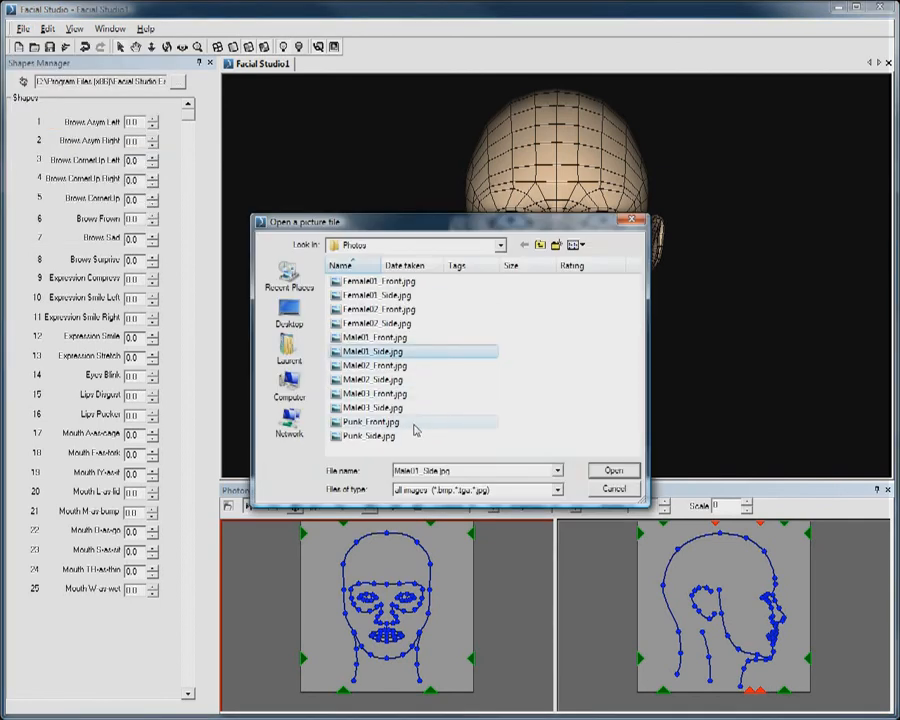
{"action": "left_click", "coordinate": [614, 470]}
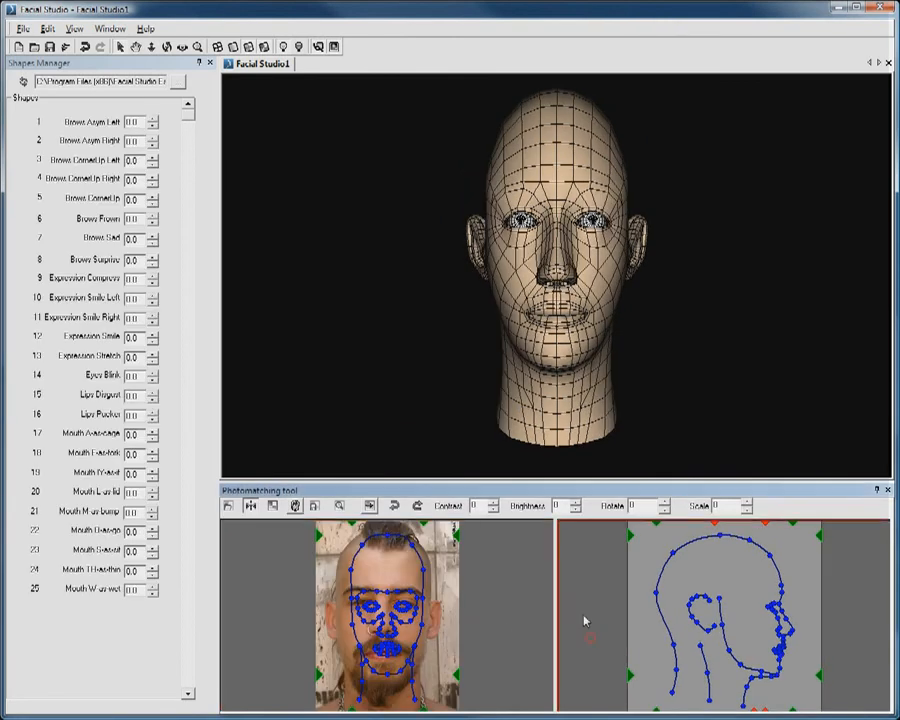
- Import a side-view photo through File > Import Side Image
{"action": "left_click", "coordinate": [14, 28]}
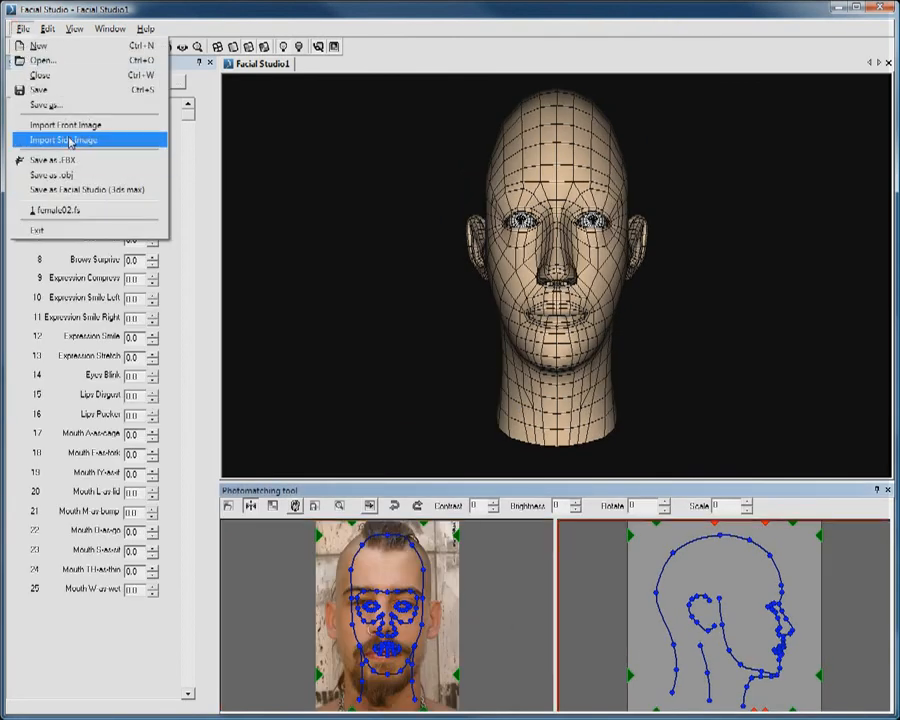
{"action": "left_click", "coordinate": [73, 137]}
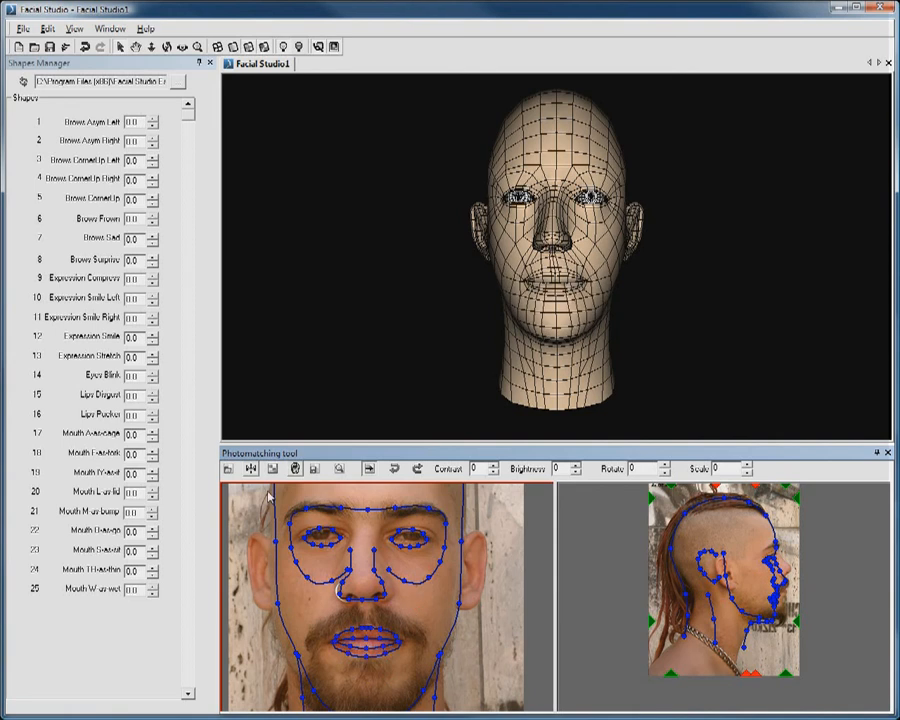
{"action": "mouse_move", "coordinate": [330, 568]}
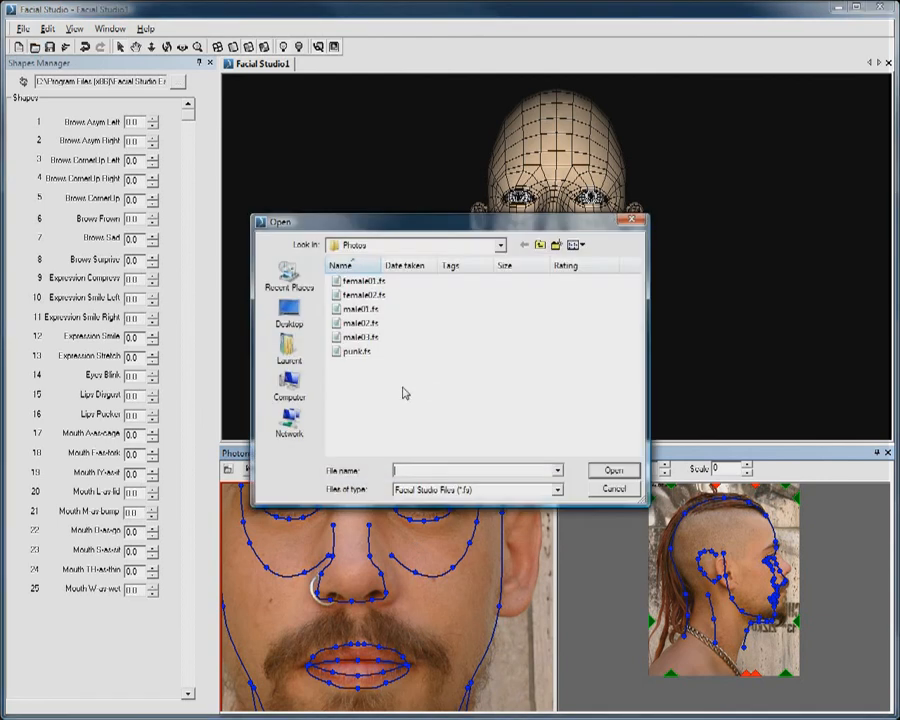
- Open the saved punk.fs head project
{"action": "left_click", "coordinate": [613, 469]}
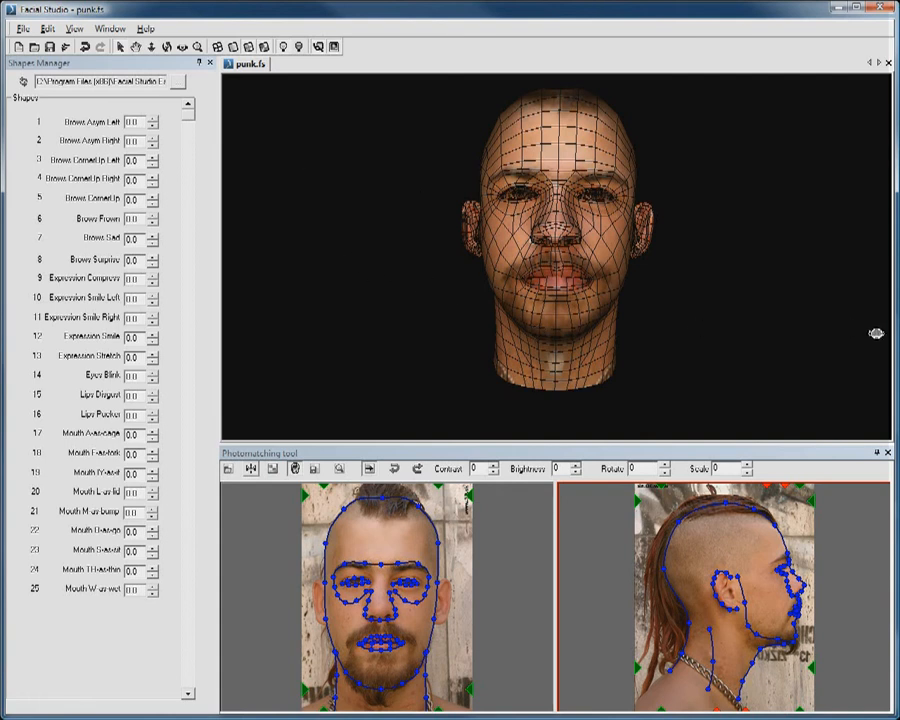
{"action": "mouse_move", "coordinate": [442, 355]}
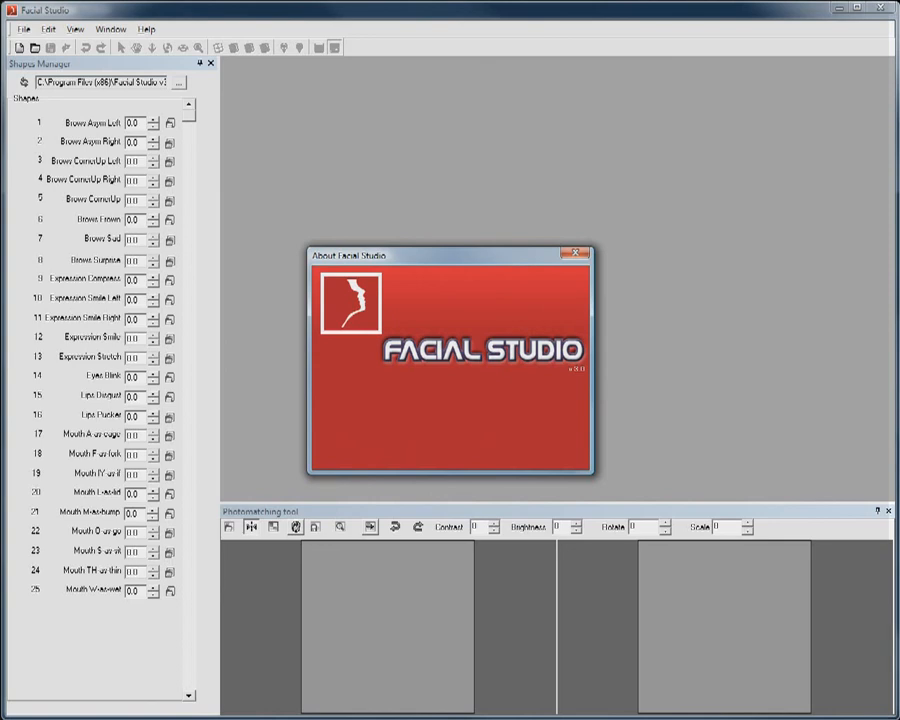
- Dismiss the About box, open punk.fs and turn on the photo texture
{"action": "left_click", "coordinate": [573, 255]}
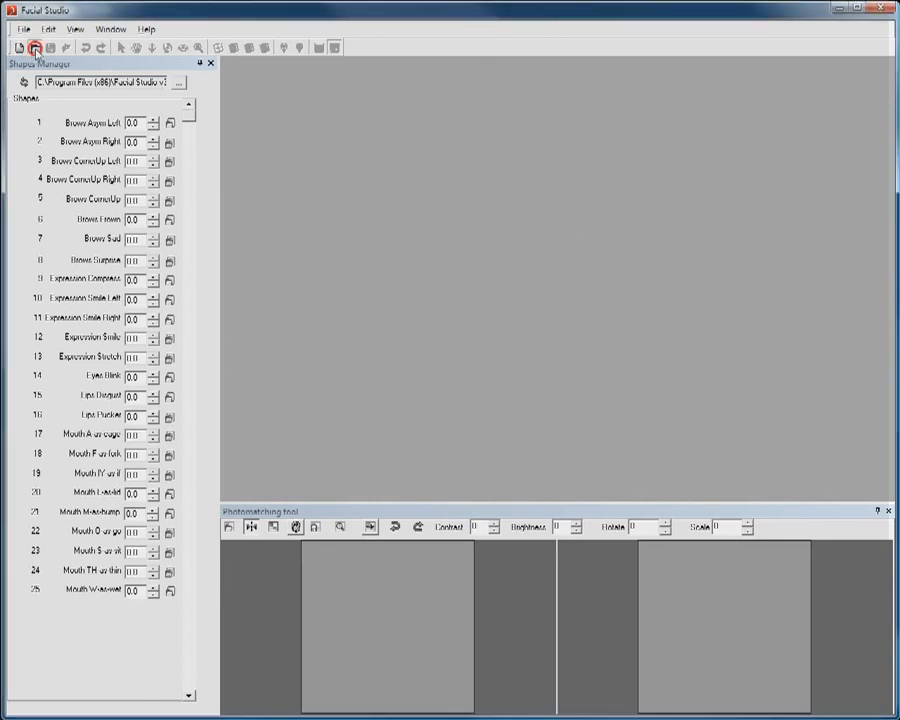
{"action": "left_click", "coordinate": [42, 47]}
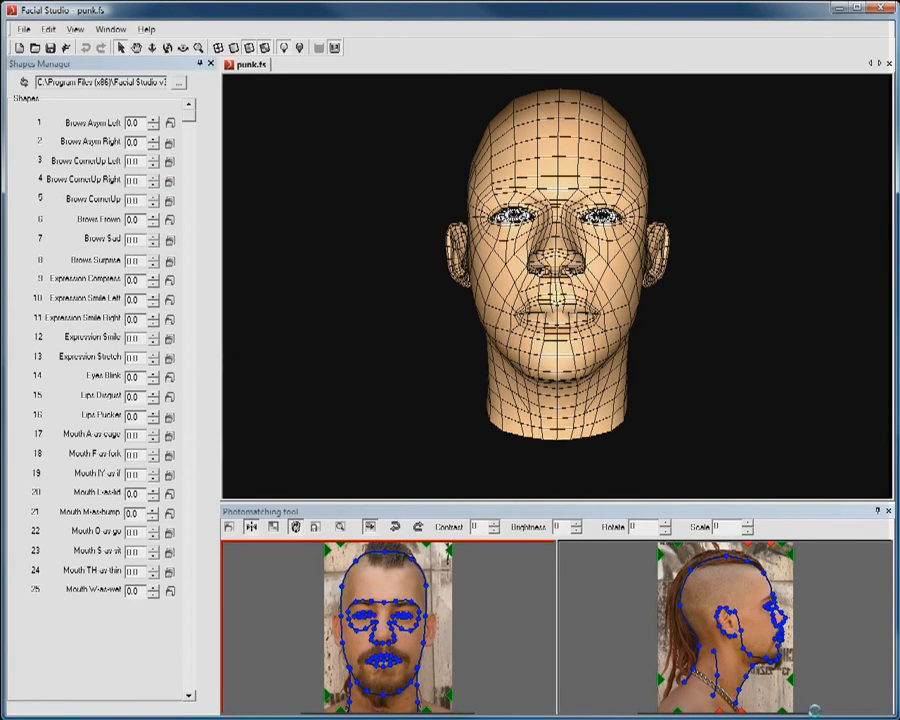
{"action": "left_click", "coordinate": [271, 528]}
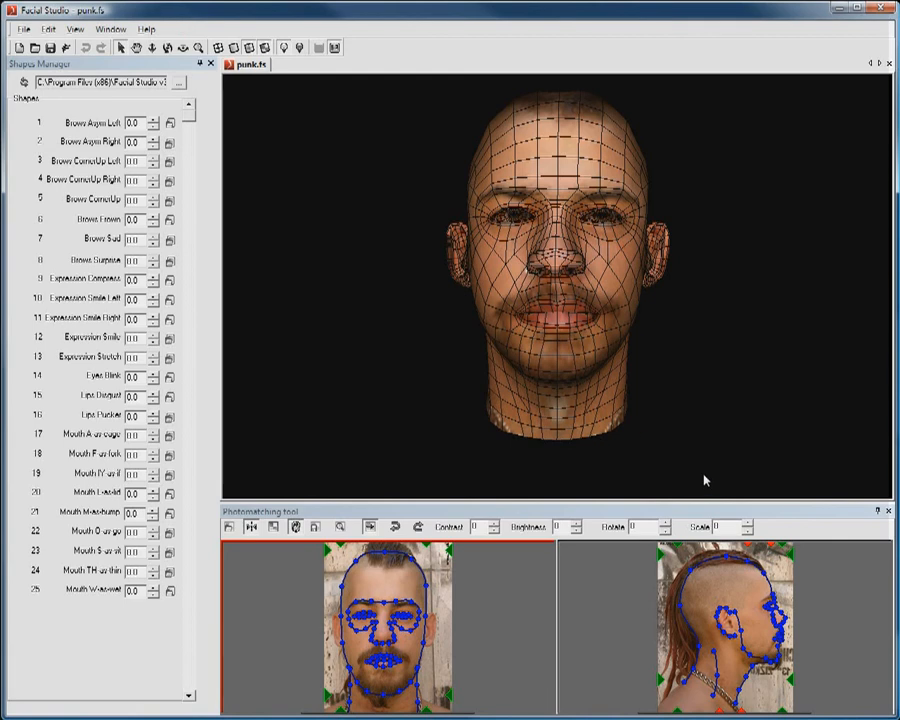
{"action": "left_click", "coordinate": [117, 29]}
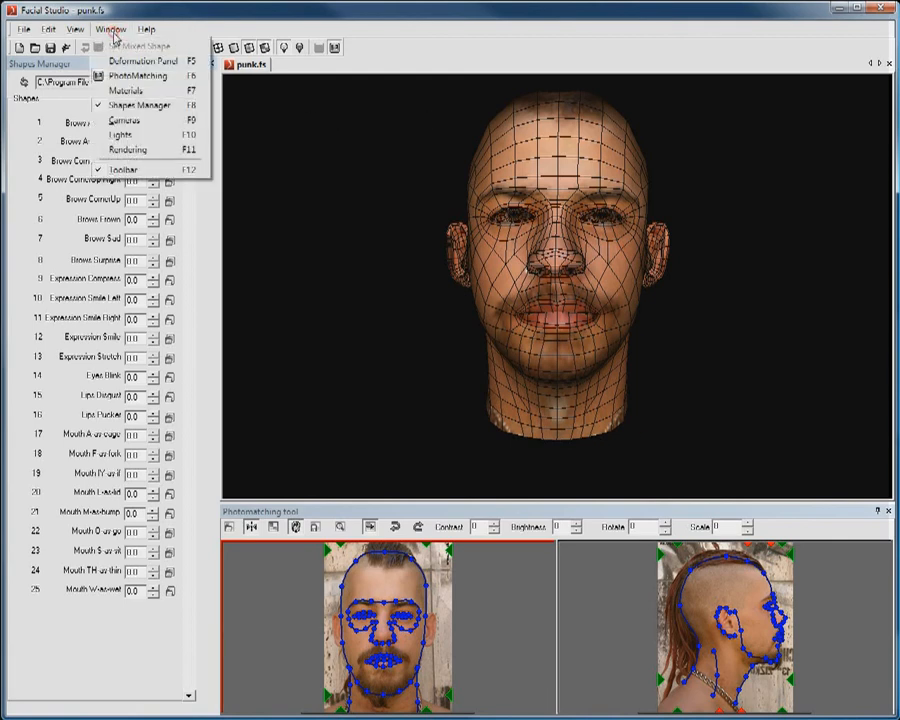
{"action": "mouse_move", "coordinate": [140, 61]}
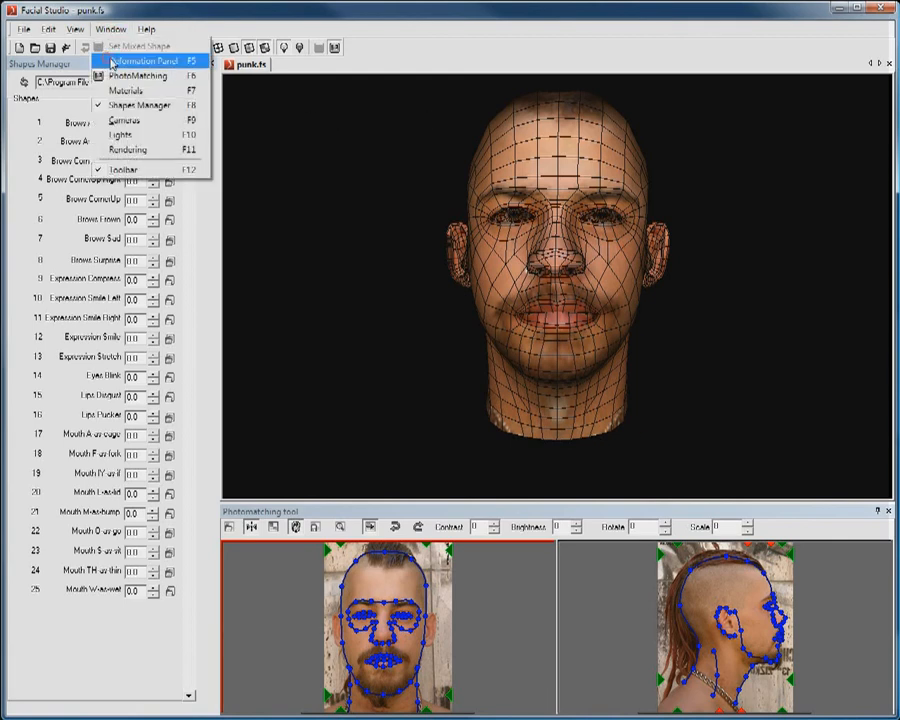
- Open the Deformation Panel and view the Eyebrows and Ears settings
{"action": "left_click", "coordinate": [143, 61]}
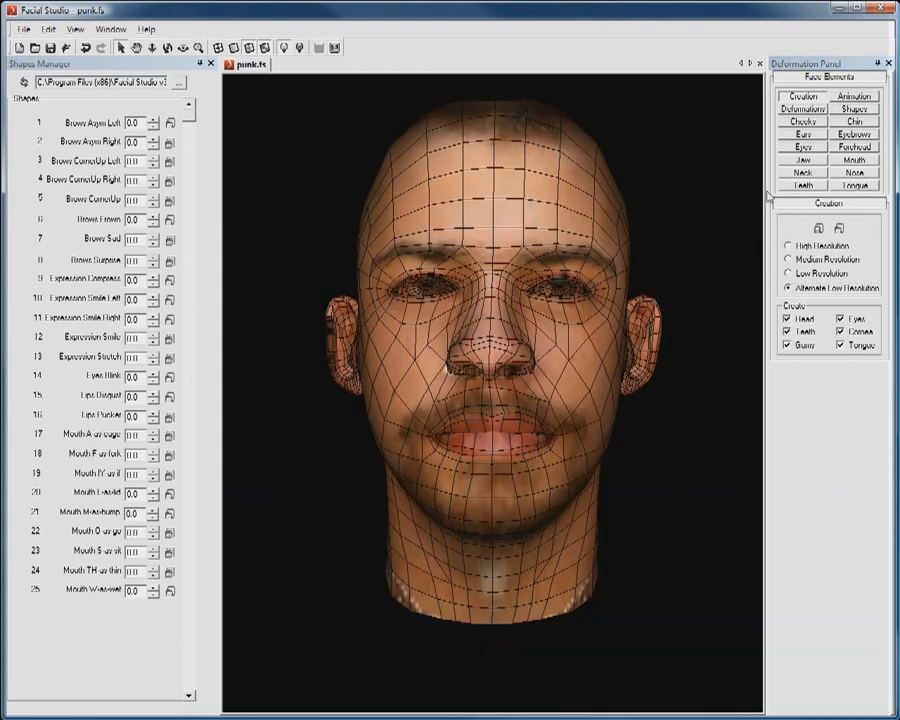
{"action": "left_click", "coordinate": [852, 132]}
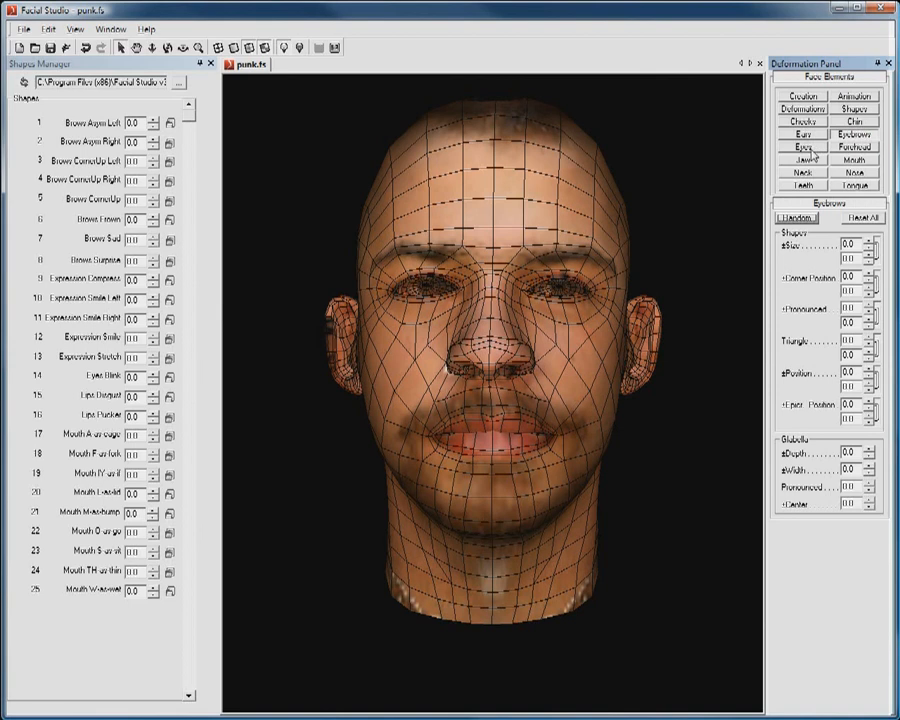
{"action": "left_click", "coordinate": [802, 131]}
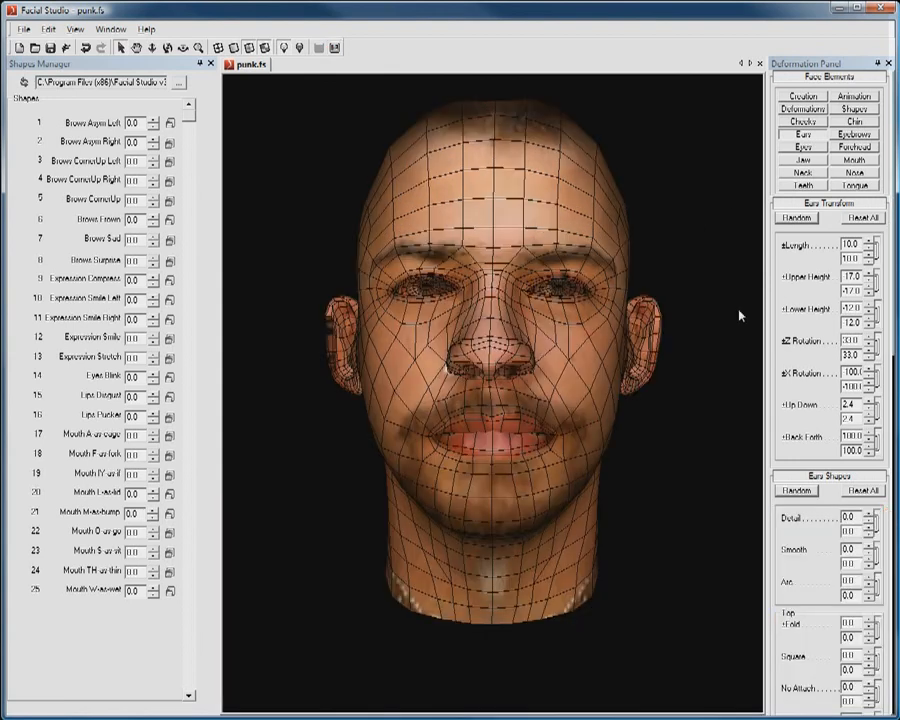
{"action": "mouse_move", "coordinate": [749, 283]}
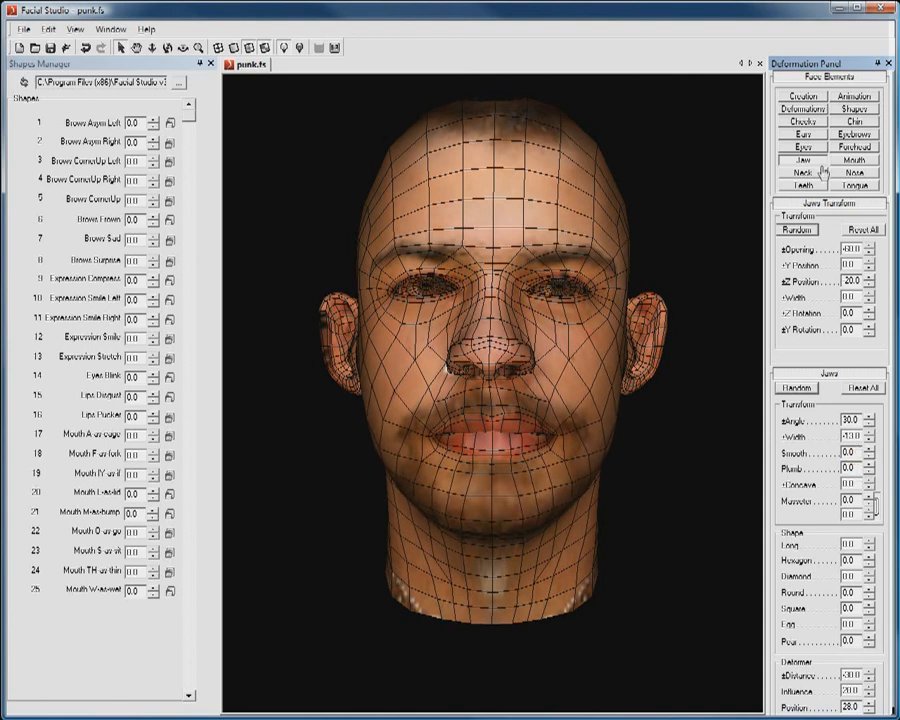
- Show the Deformations settings under Face Elements for bulge, scale and taper
{"action": "left_click", "coordinate": [801, 108]}
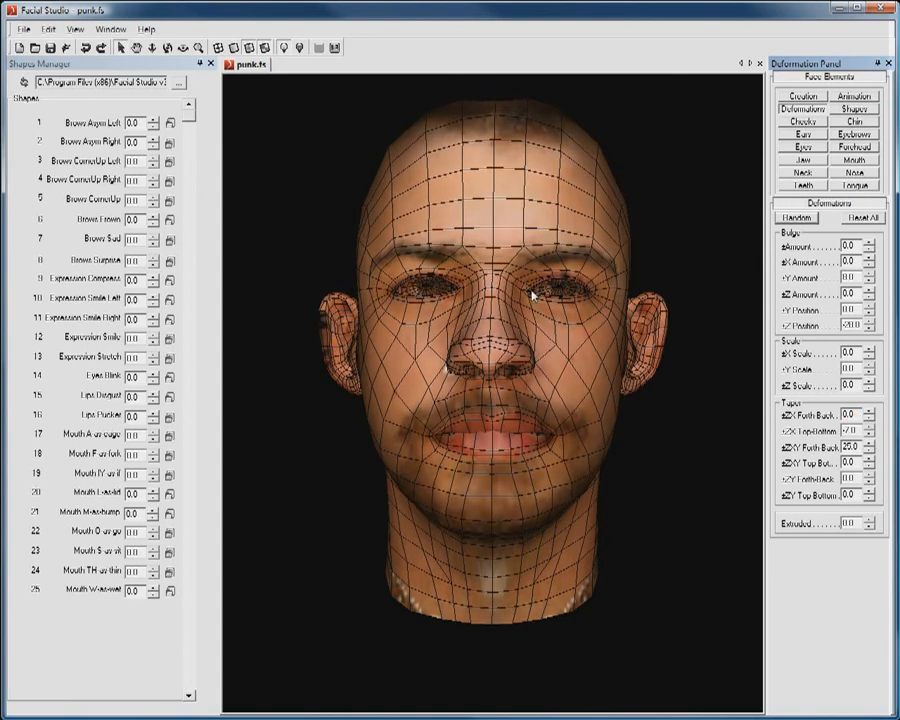
{"action": "mouse_move", "coordinate": [533, 152]}
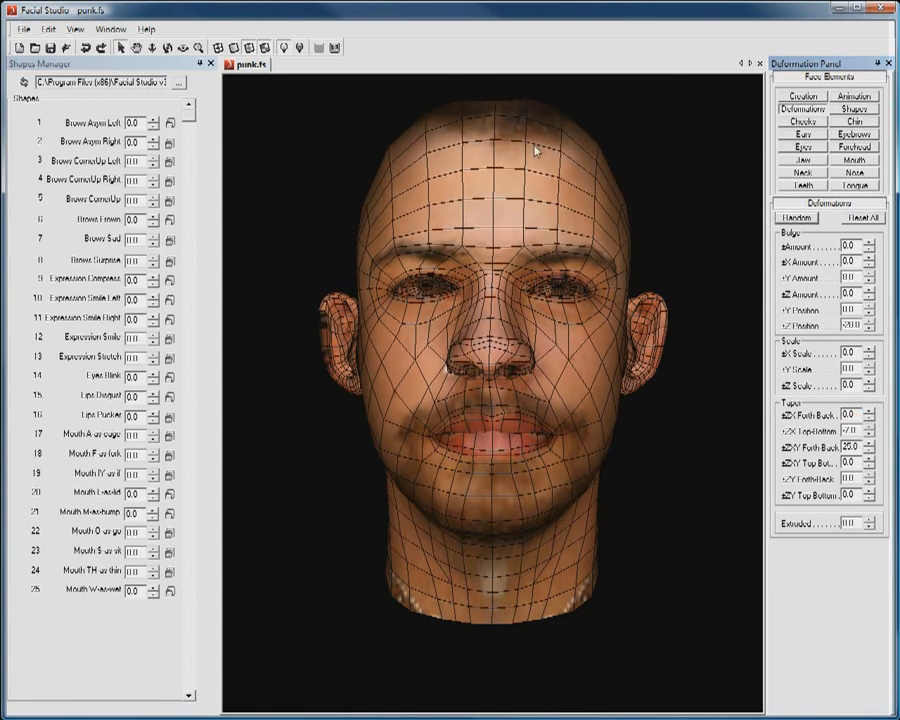